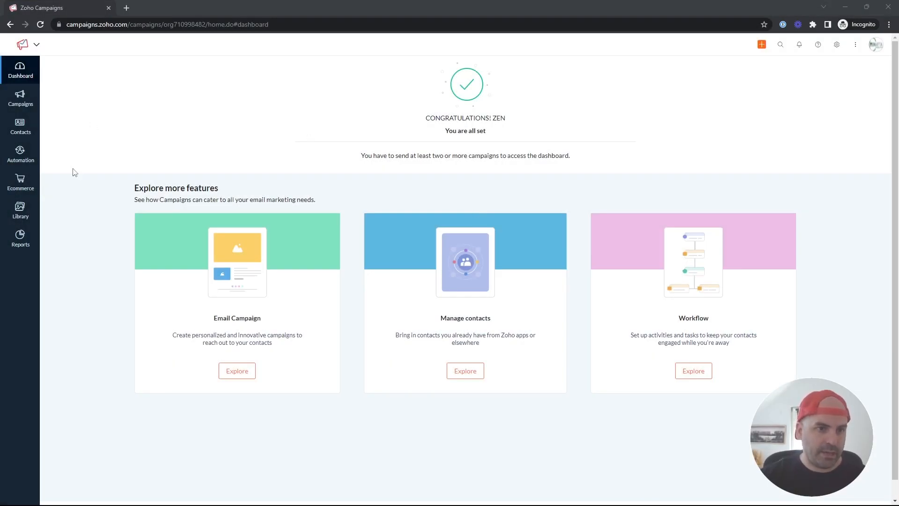
- Go to Automation to show the list of workflows
click(20, 153)
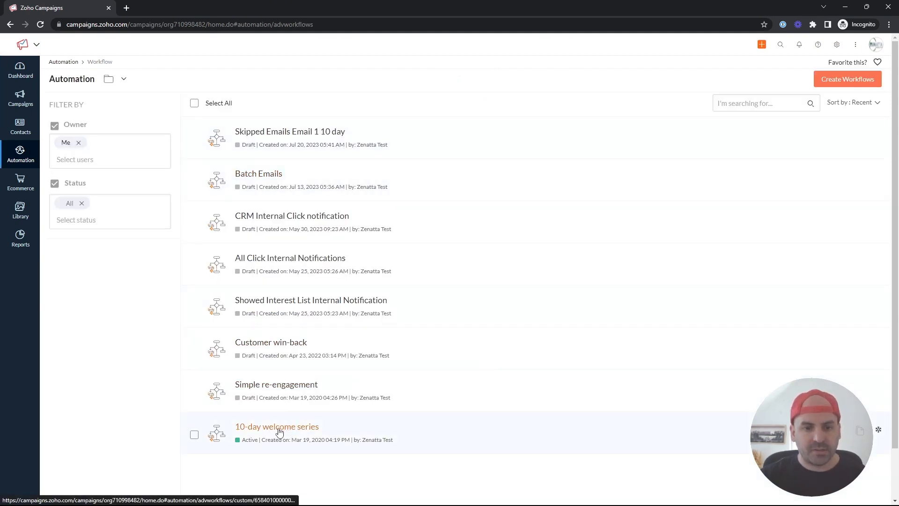
- Open the '10-day welcome series' workflow and hide the Version Reports panel
click(277, 426)
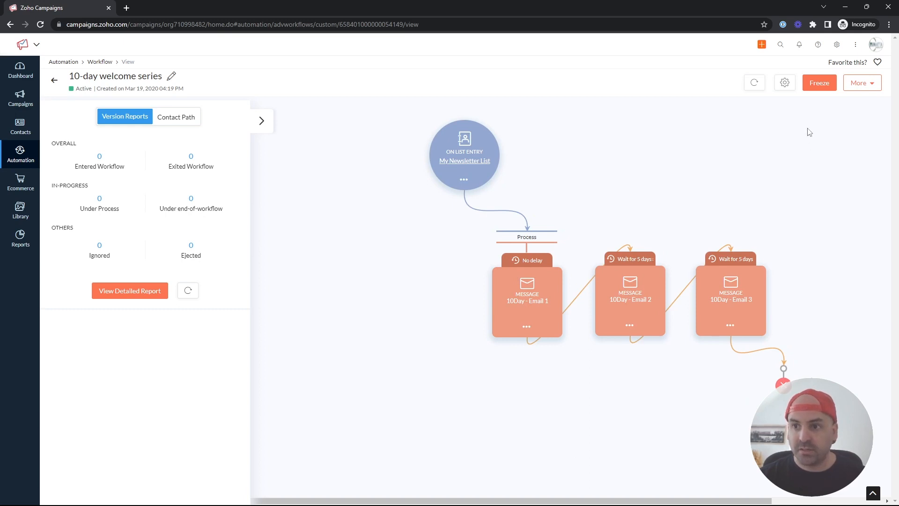
mouse_move(781, 152)
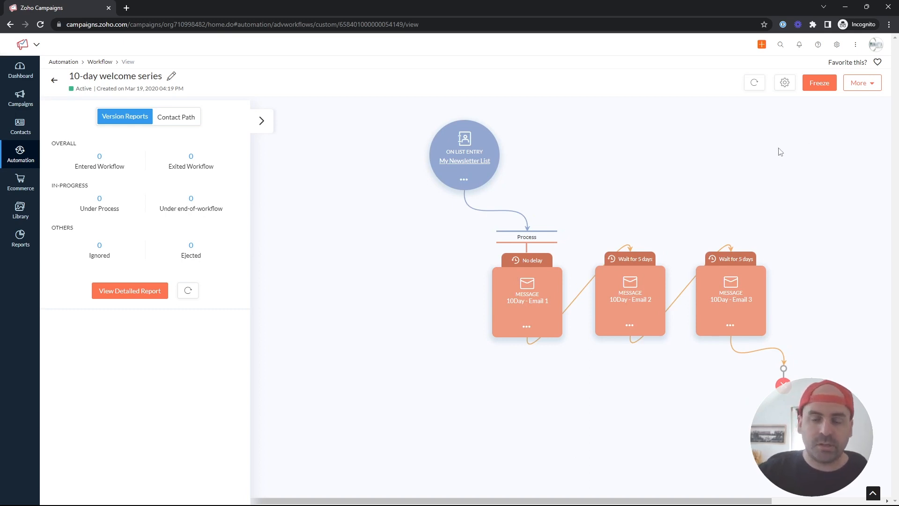
mouse_move(551, 189)
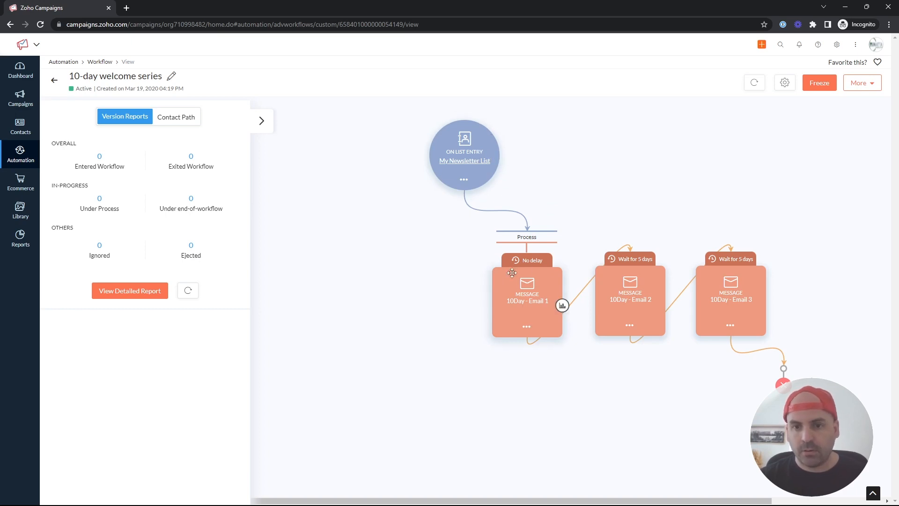
mouse_move(551, 310)
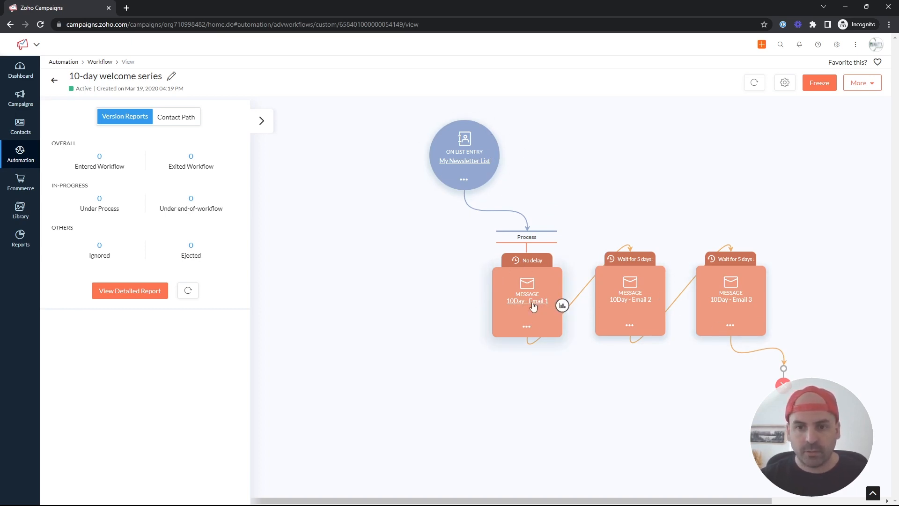
mouse_move(693, 294)
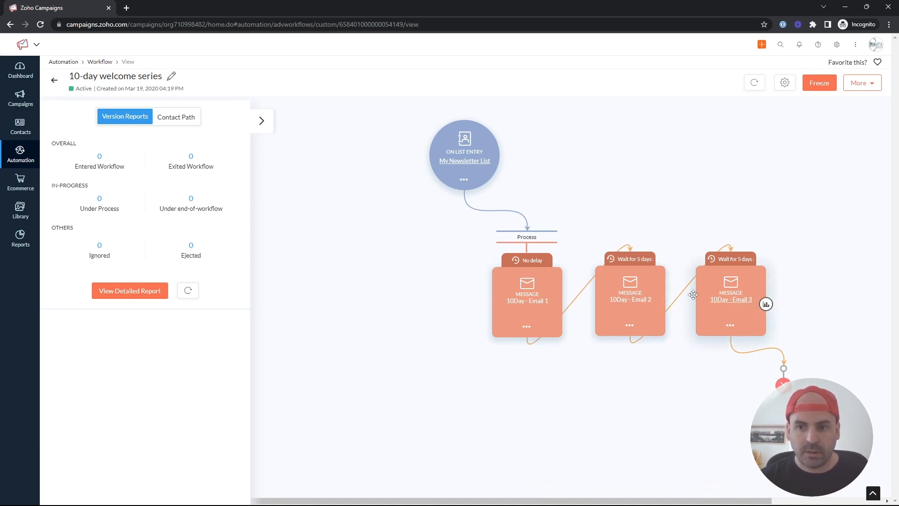
mouse_move(230, 82)
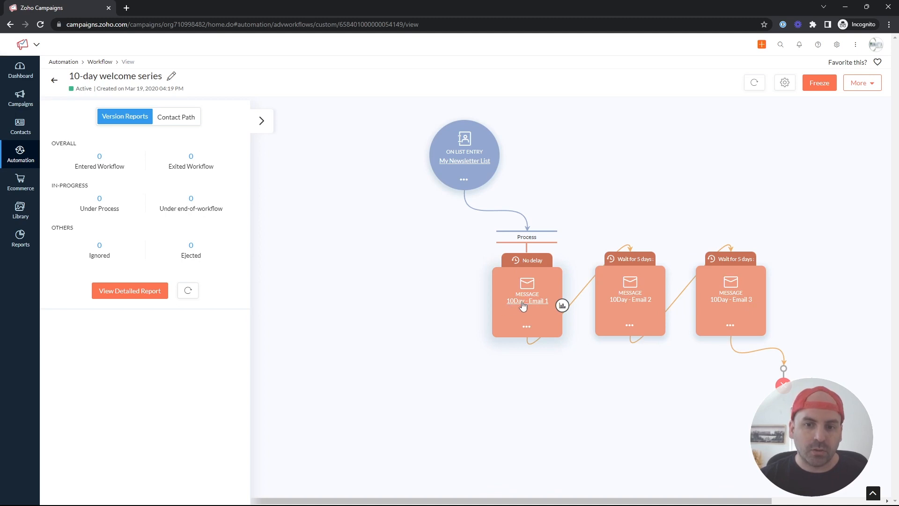
click(260, 121)
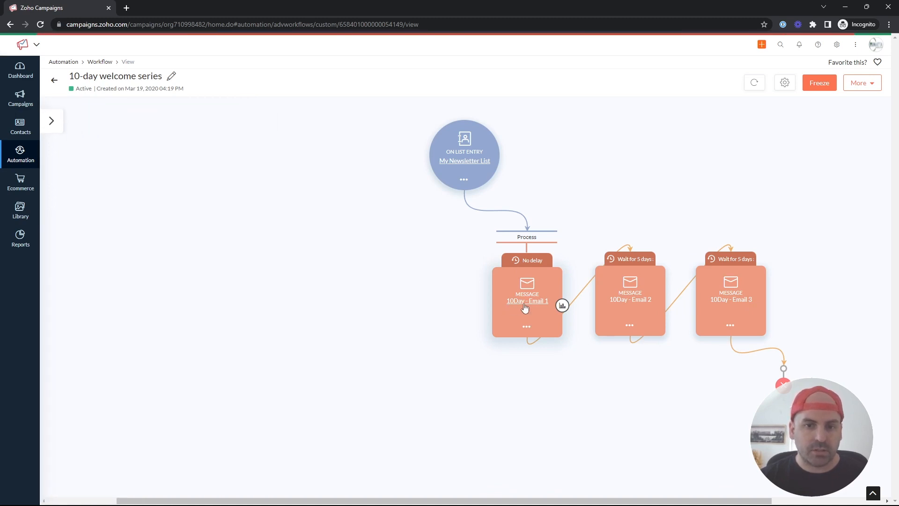
- Open the summary page of the '10Day - Email 1' message node
click(526, 300)
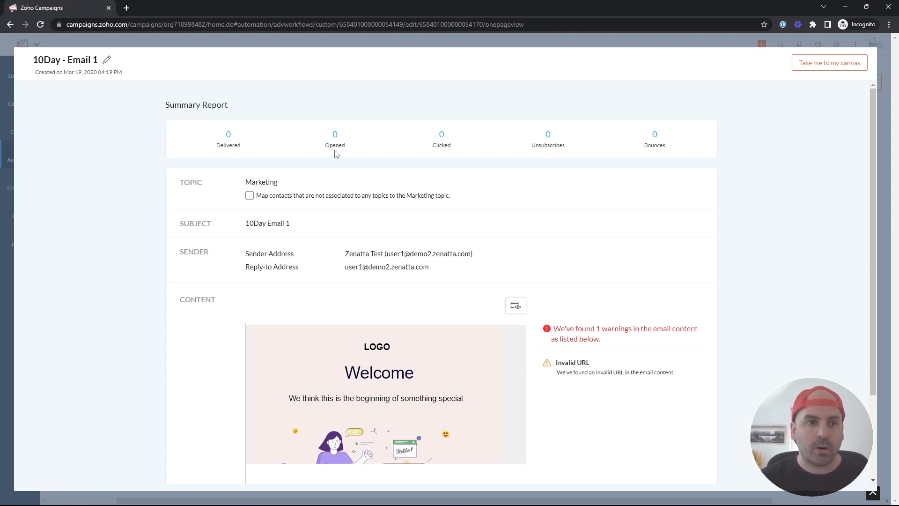
mouse_move(625, 228)
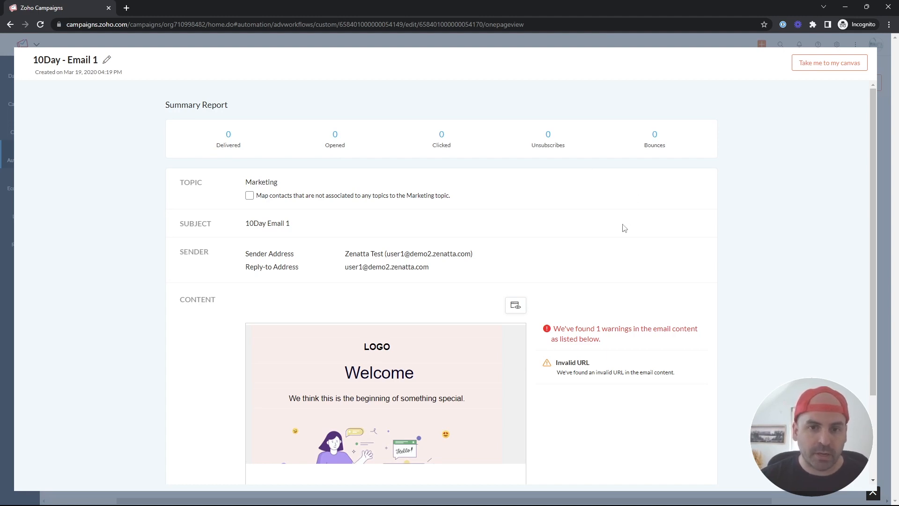
mouse_move(563, 259)
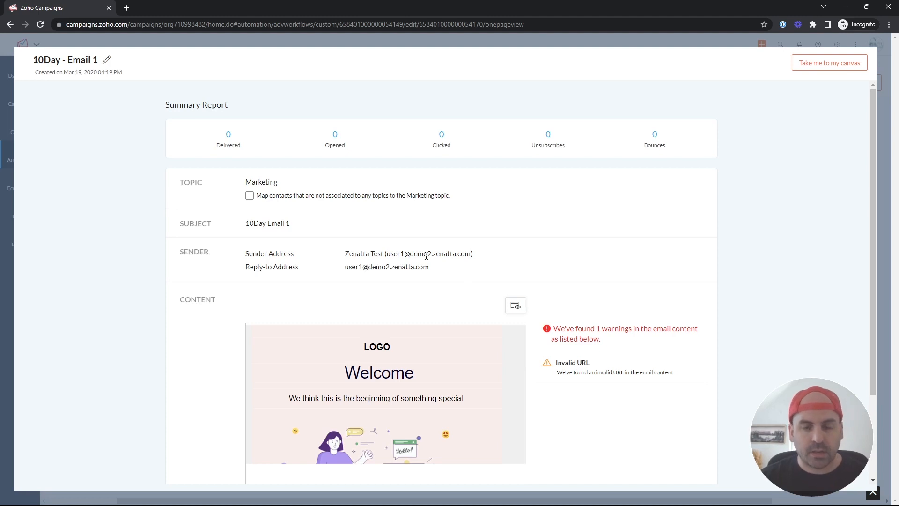
mouse_move(465, 274)
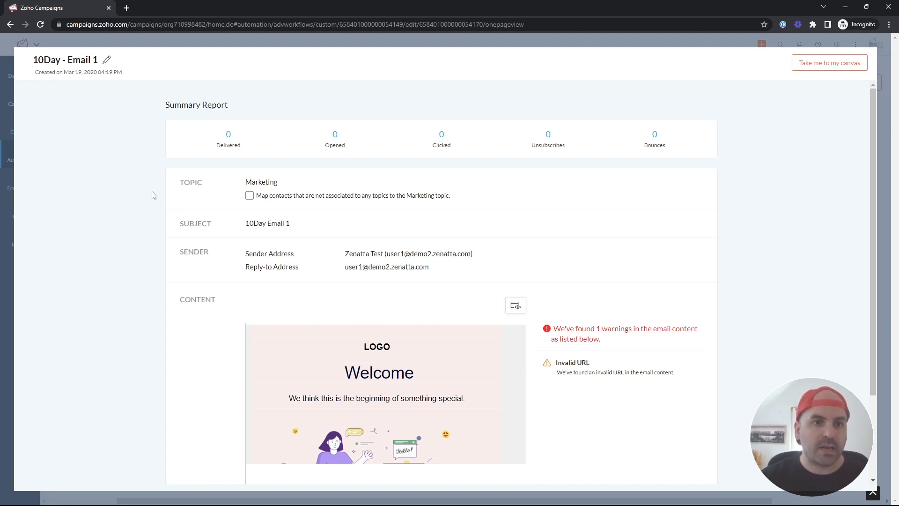
mouse_move(193, 167)
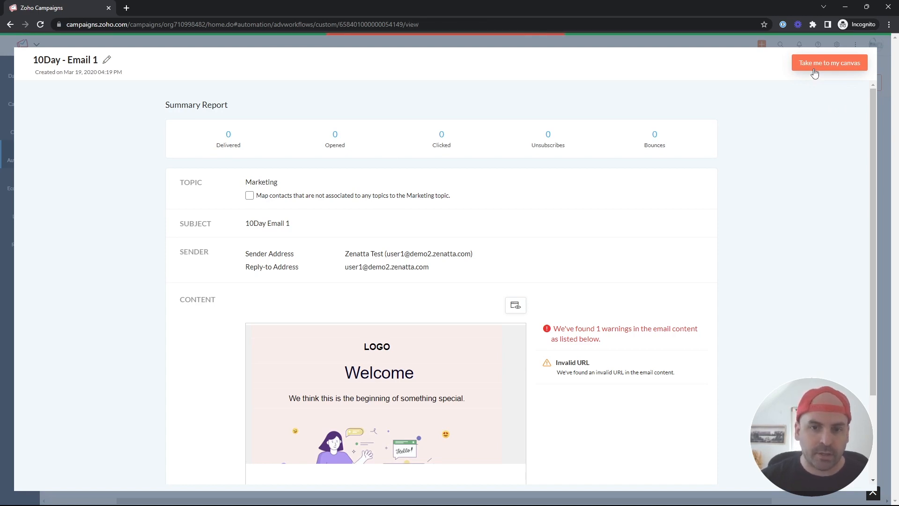
- Return to the canvas, review Email 1's report with zero sends, and go back to the workflow
click(830, 62)
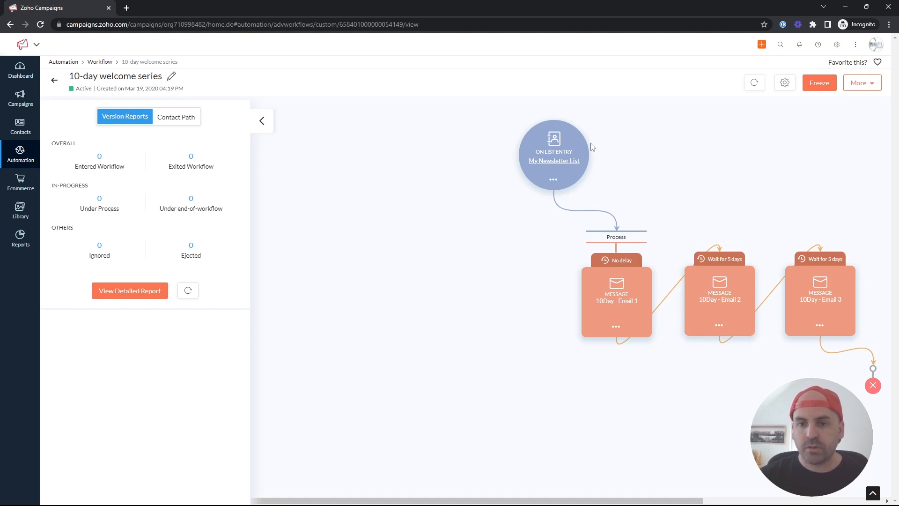
mouse_move(652, 306)
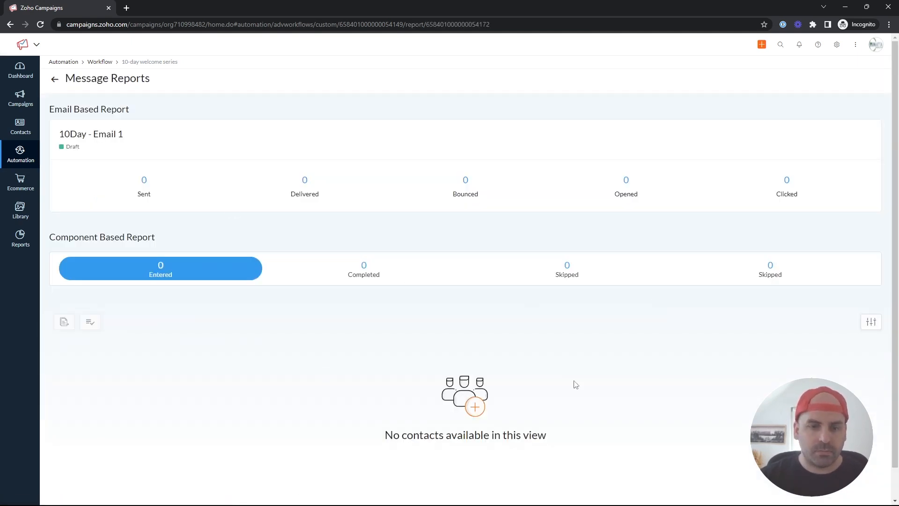
mouse_move(589, 264)
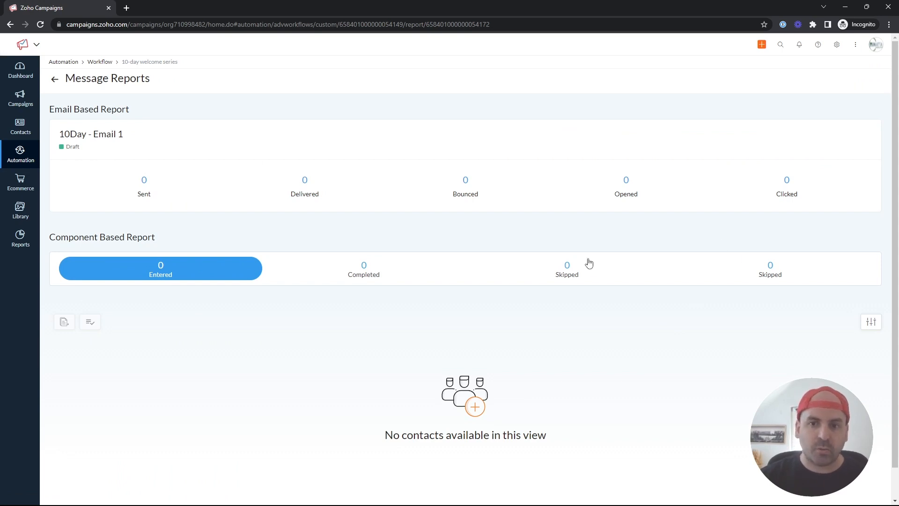
mouse_move(572, 270)
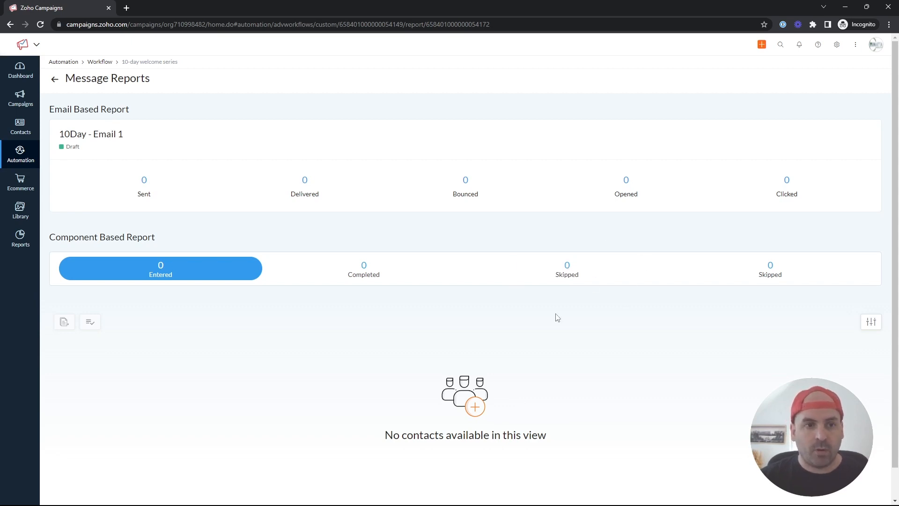
mouse_move(676, 259)
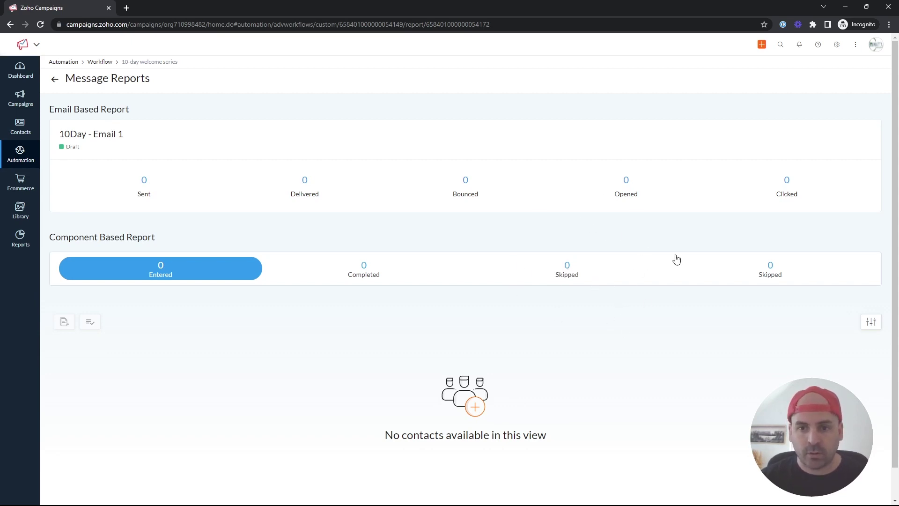
mouse_move(590, 300)
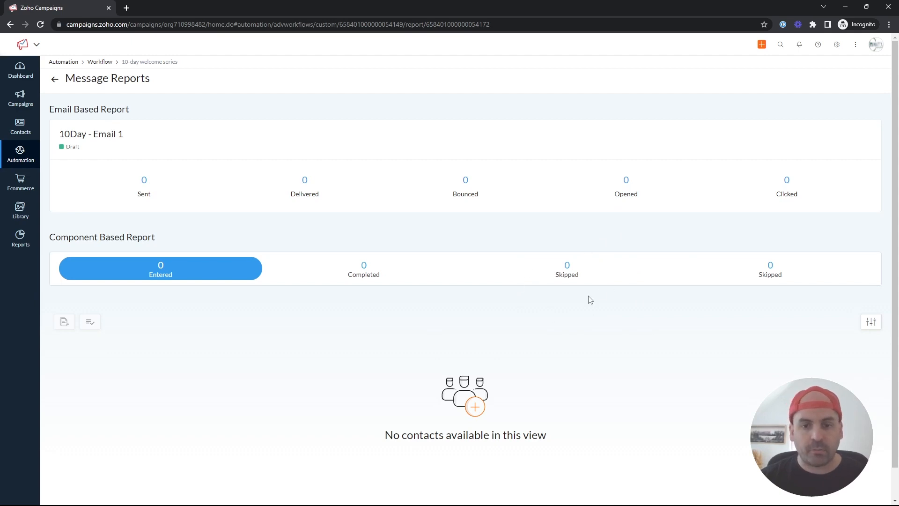
mouse_move(569, 251)
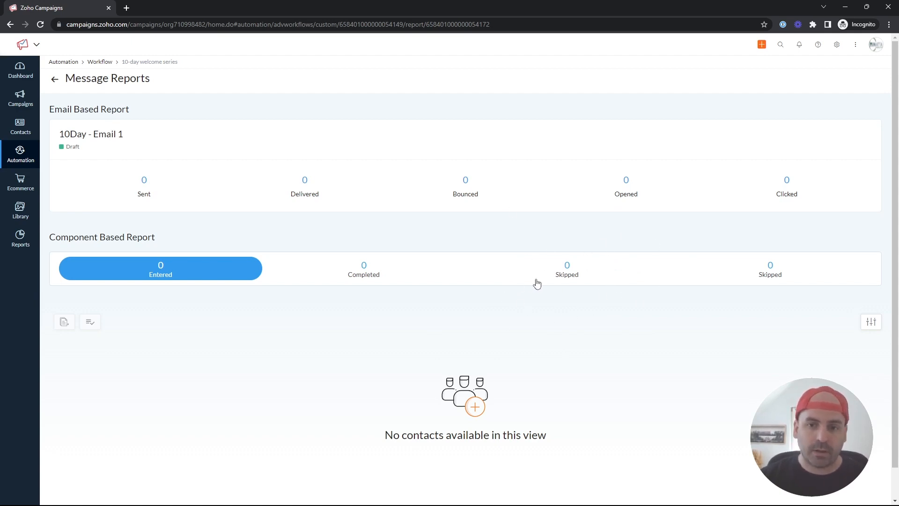
mouse_move(633, 315)
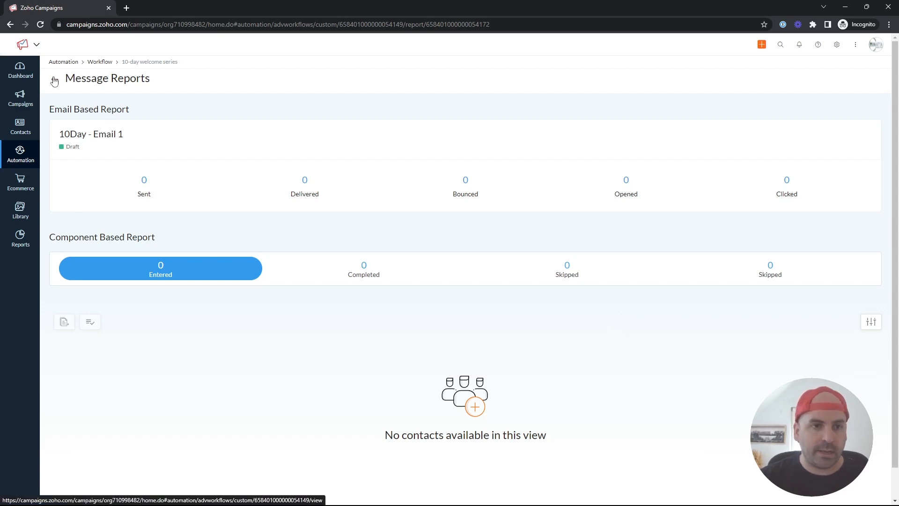
click(54, 79)
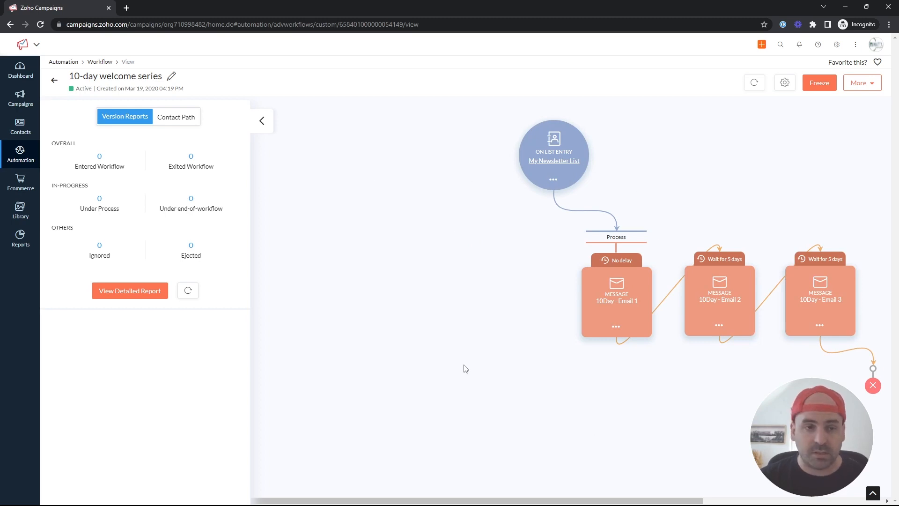
- Create a custom workflow named 'ON Email Action Tutorial' from the workflow list
click(54, 79)
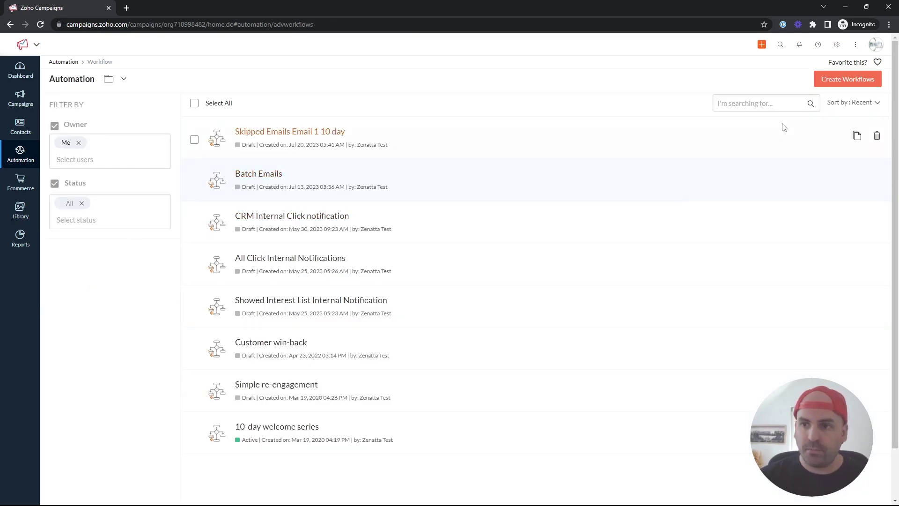
click(848, 79)
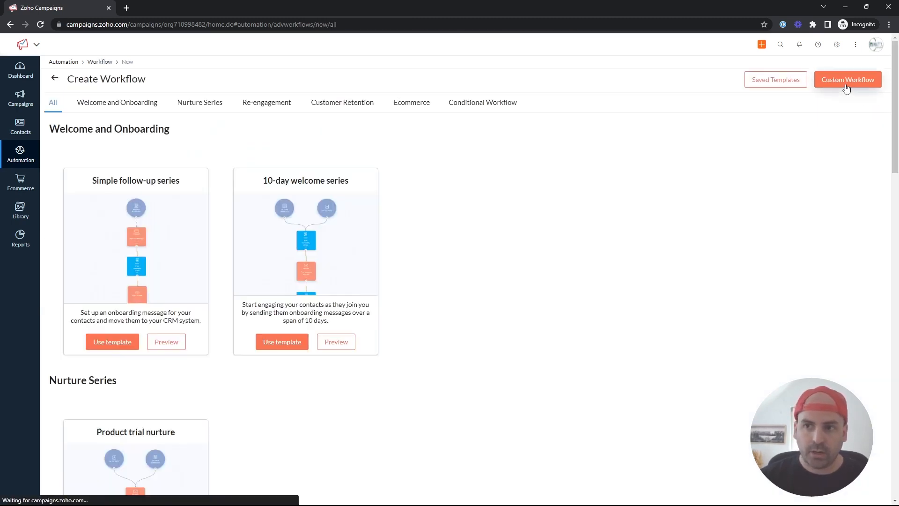
click(847, 79)
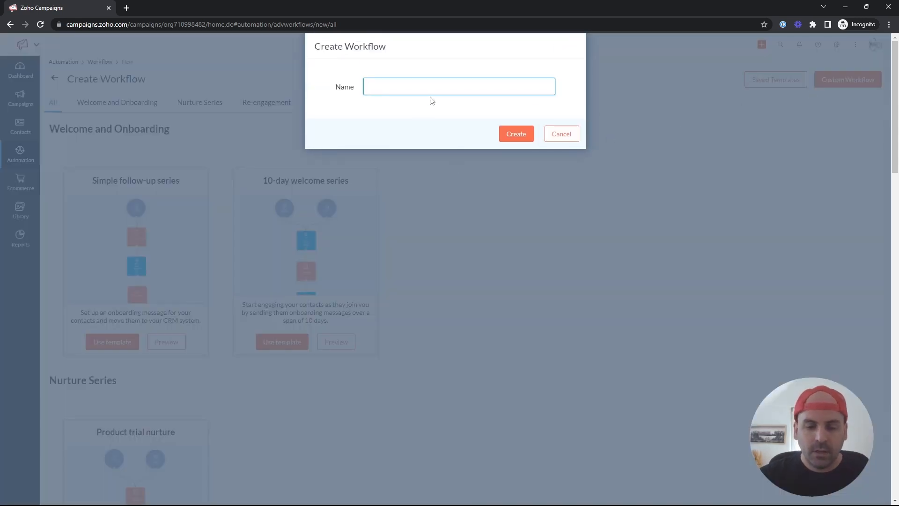
text(ON Email Action Tutoria)
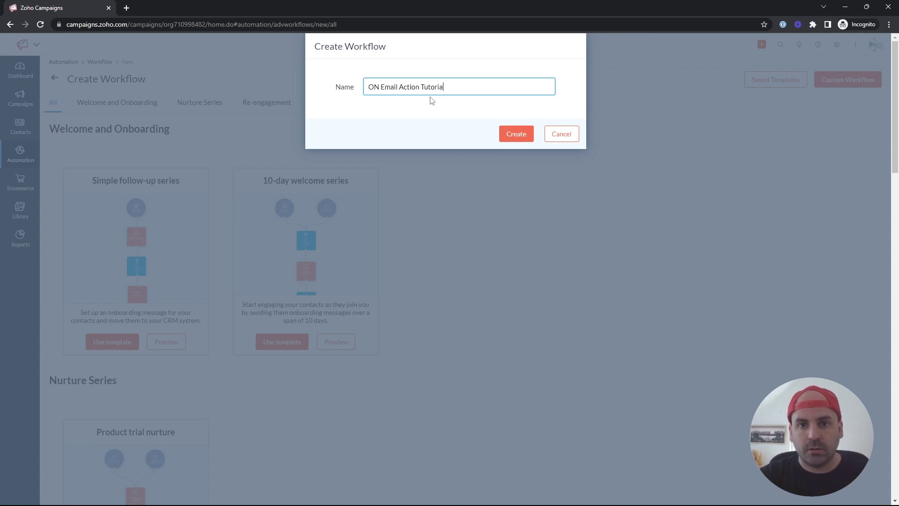
click(516, 133)
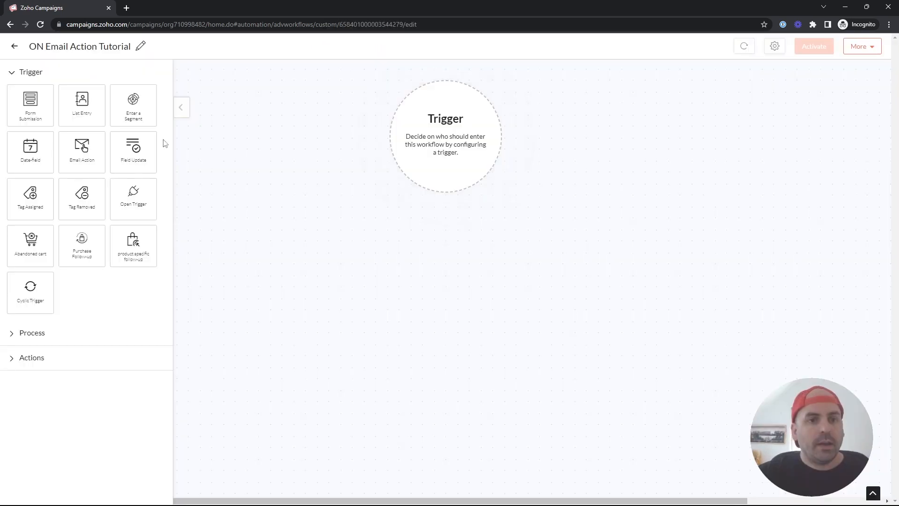
- Add an Email Action trigger watching the workflow email '10Day - Email 1'
drag(82, 148, 372, 156)
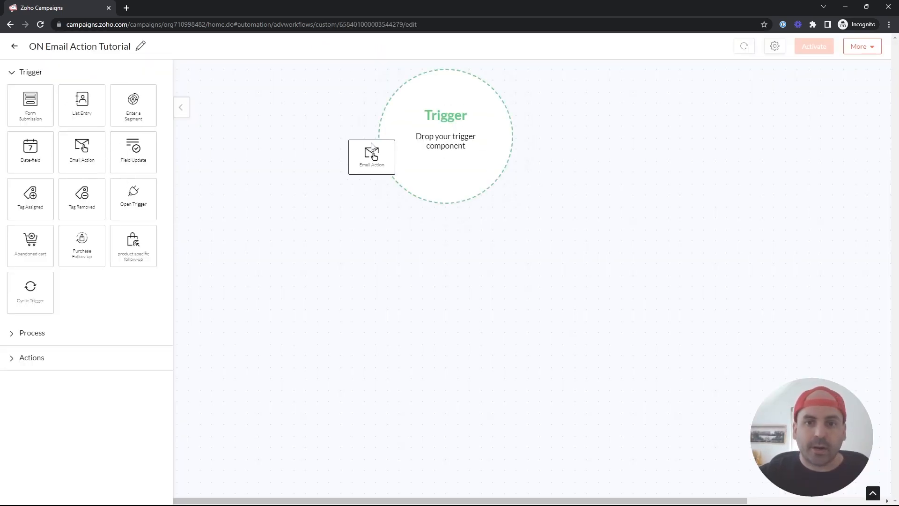
drag(371, 157, 447, 138)
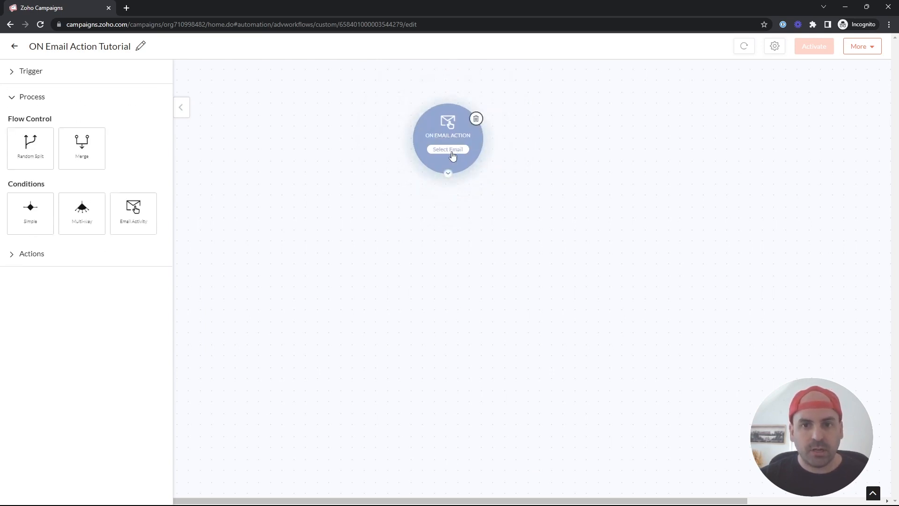
click(448, 149)
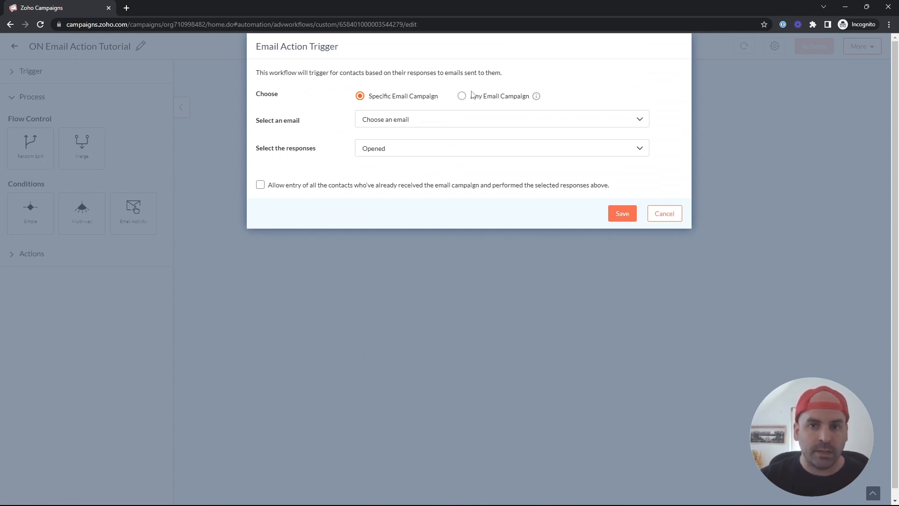
click(501, 119)
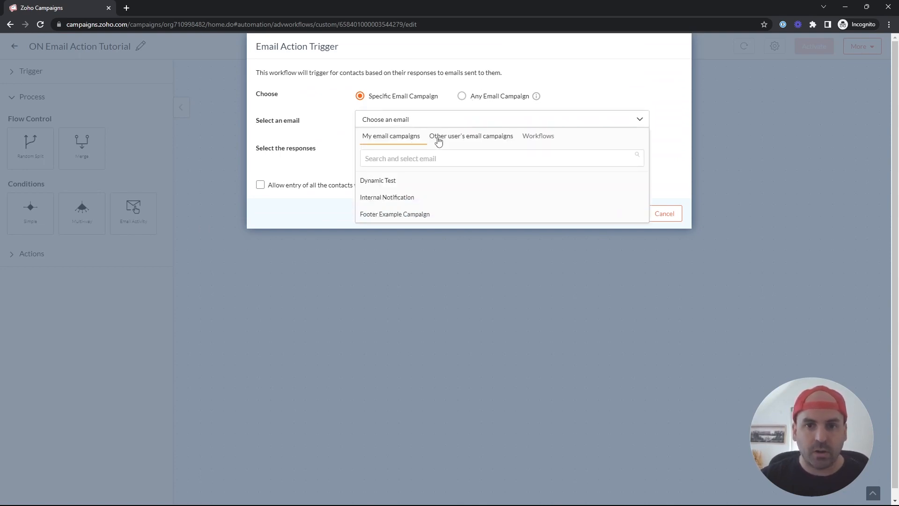
click(539, 136)
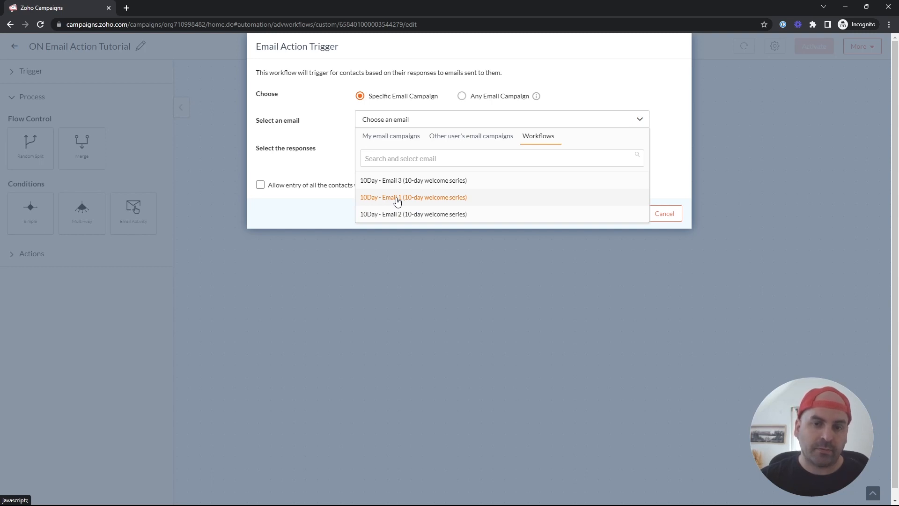
click(413, 196)
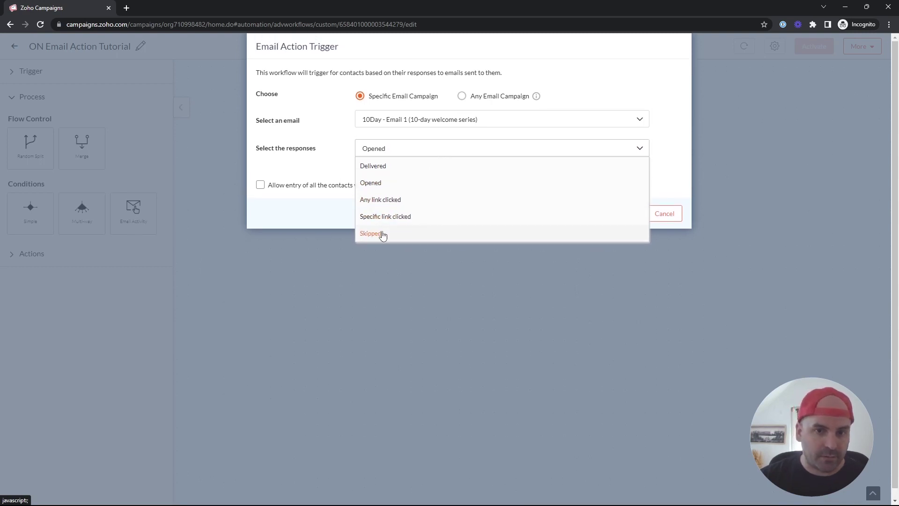
mouse_move(375, 239)
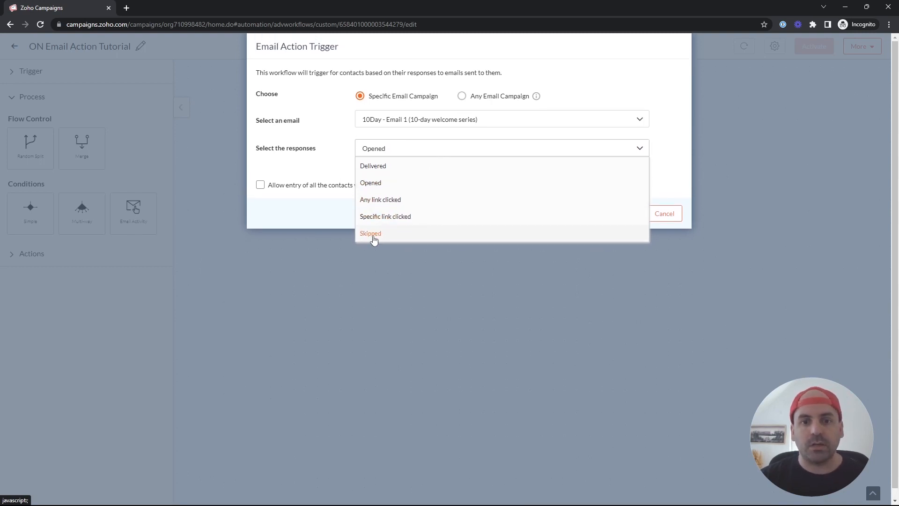
mouse_move(366, 244)
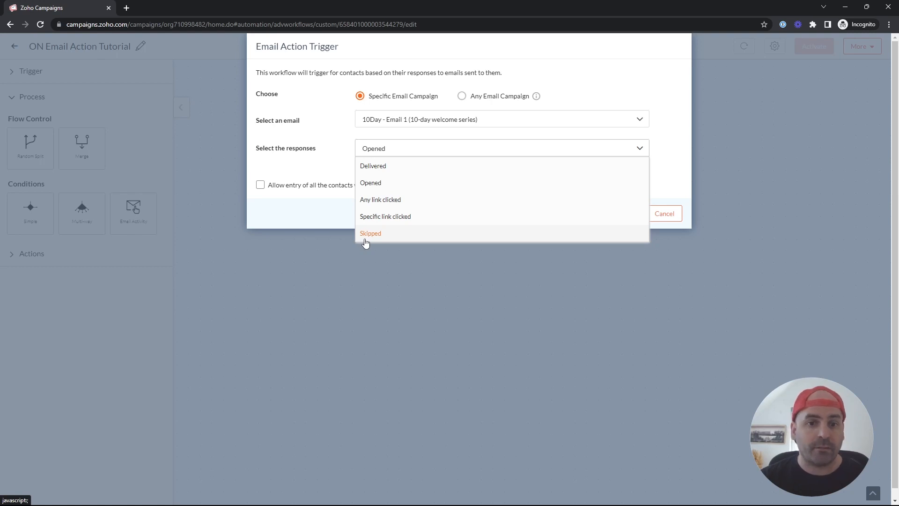
mouse_move(528, 133)
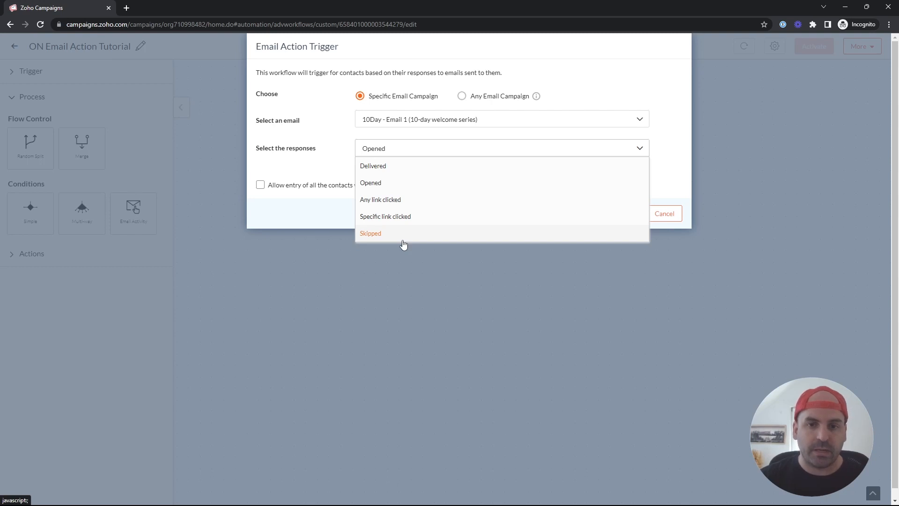
- Set the trigger response to Skipped and save the trigger
click(371, 233)
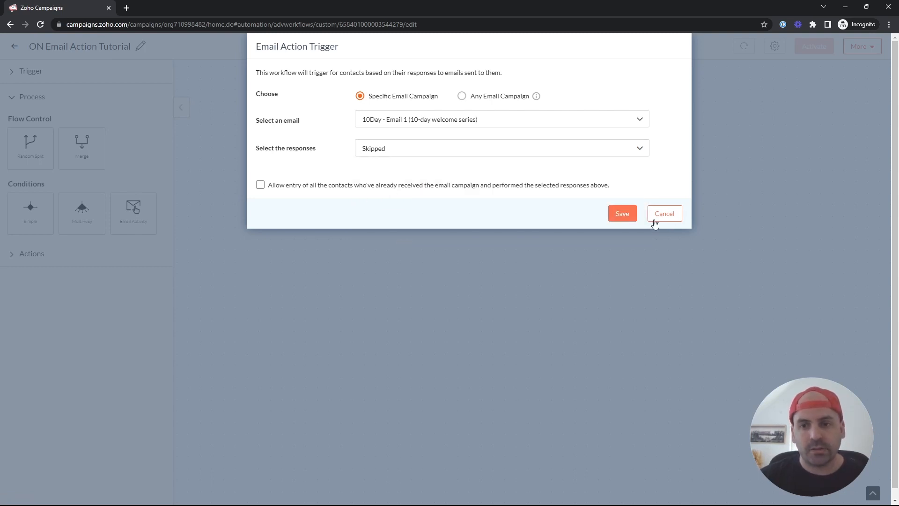
click(622, 214)
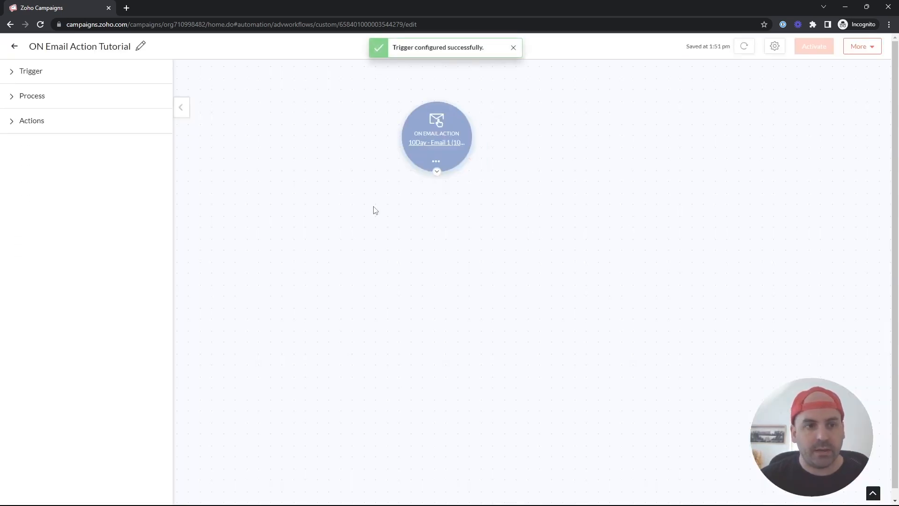
- Drop an Add to List action from the Actions panel below the trigger node
click(31, 95)
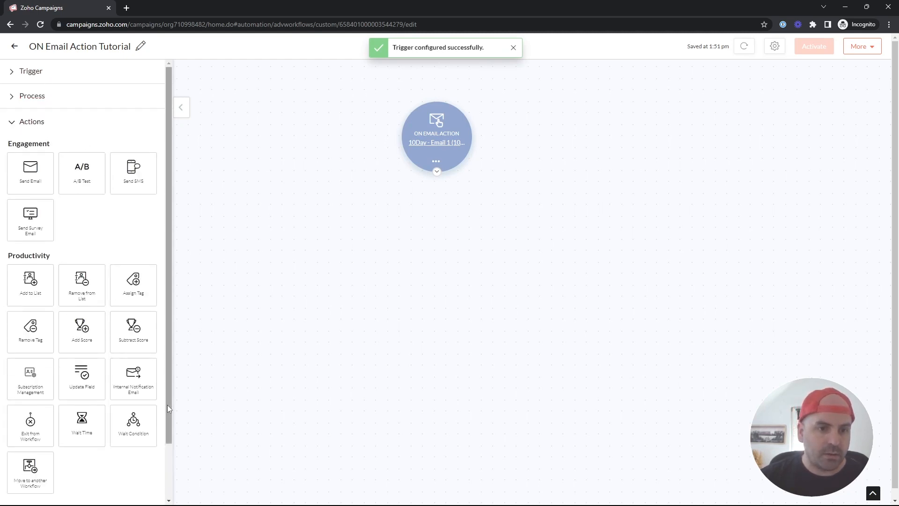
drag(30, 282, 490, 231)
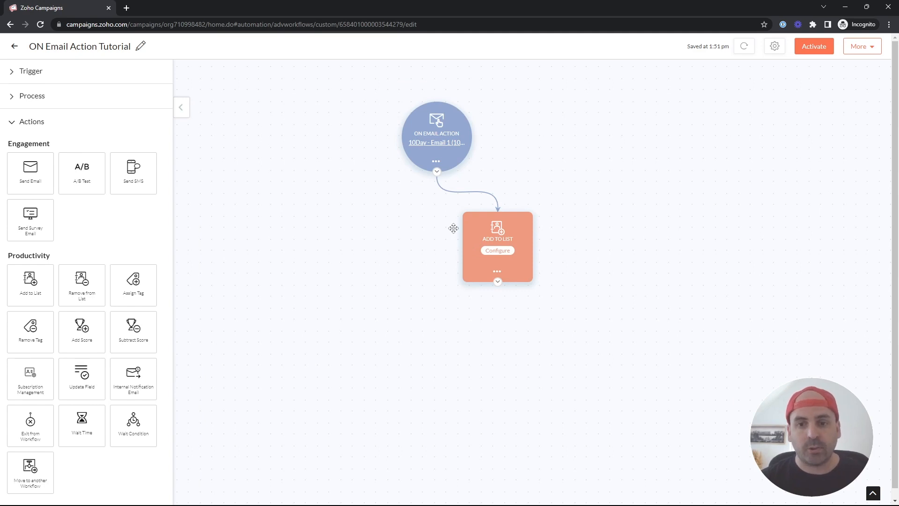
- Make Add to List target a new list 'Email 1 -10 Day Workflow SKIPPED Contacts' and confirm
click(497, 251)
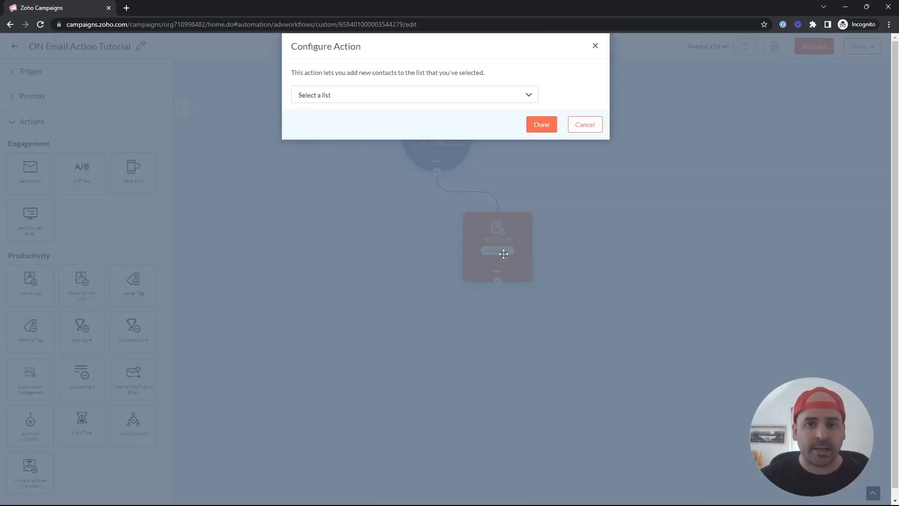
click(414, 94)
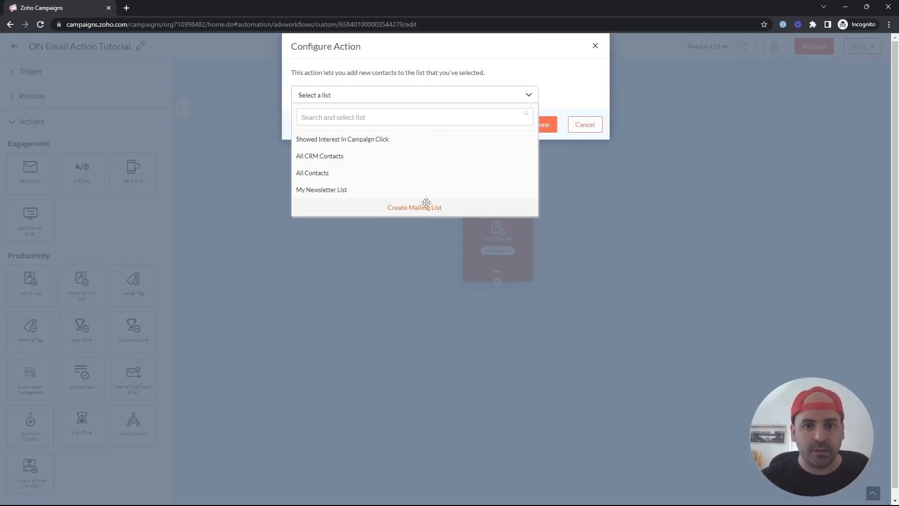
click(414, 207)
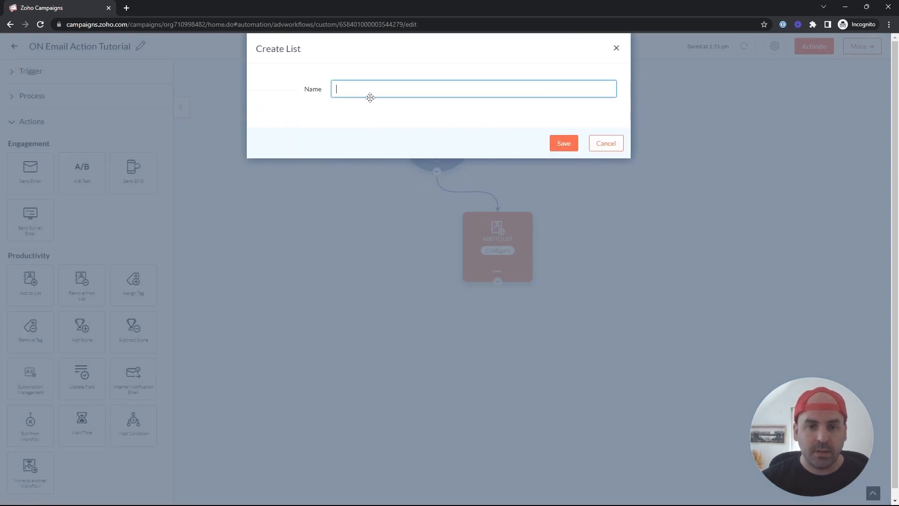
text(Email 1 1)
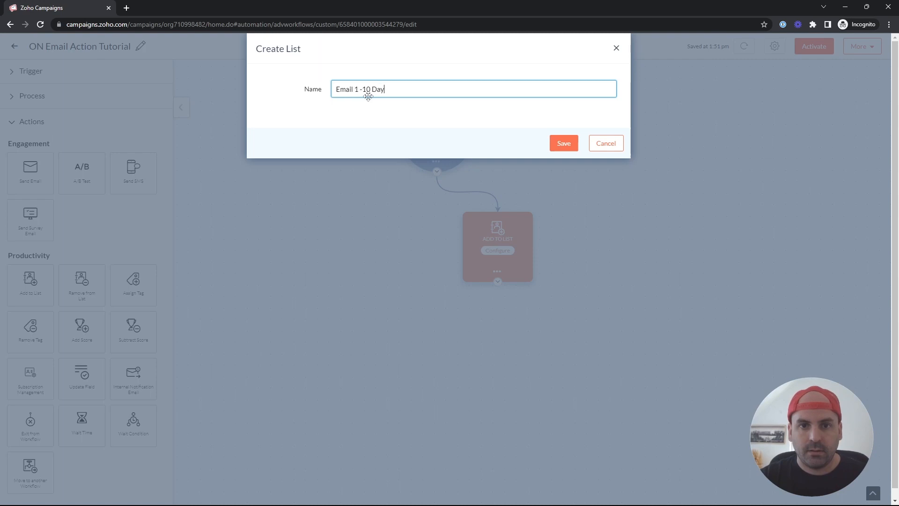
text(Workflow SKIPPED Contac)
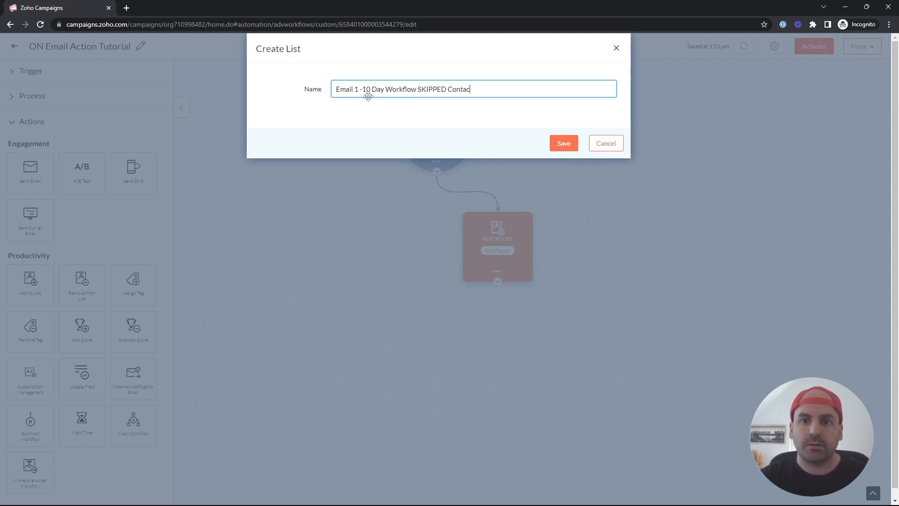
click(563, 142)
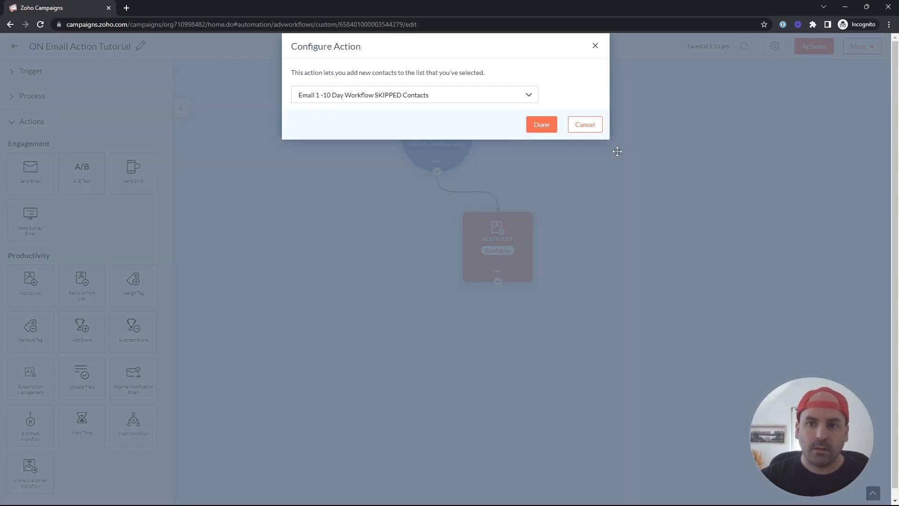
click(542, 123)
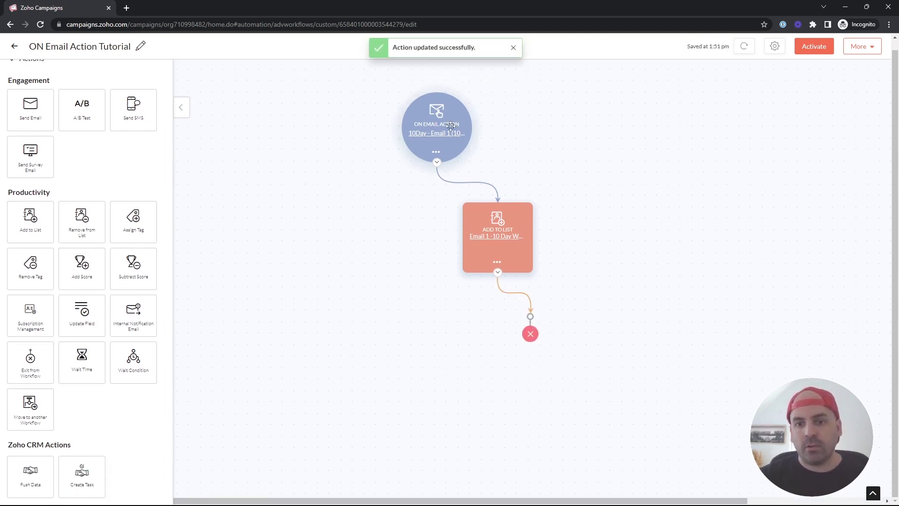
mouse_move(382, 140)
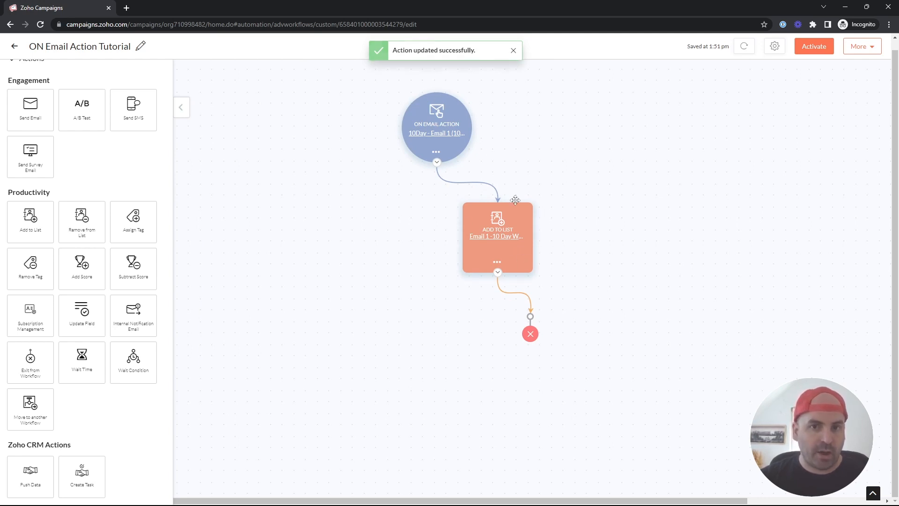
mouse_move(401, 347)
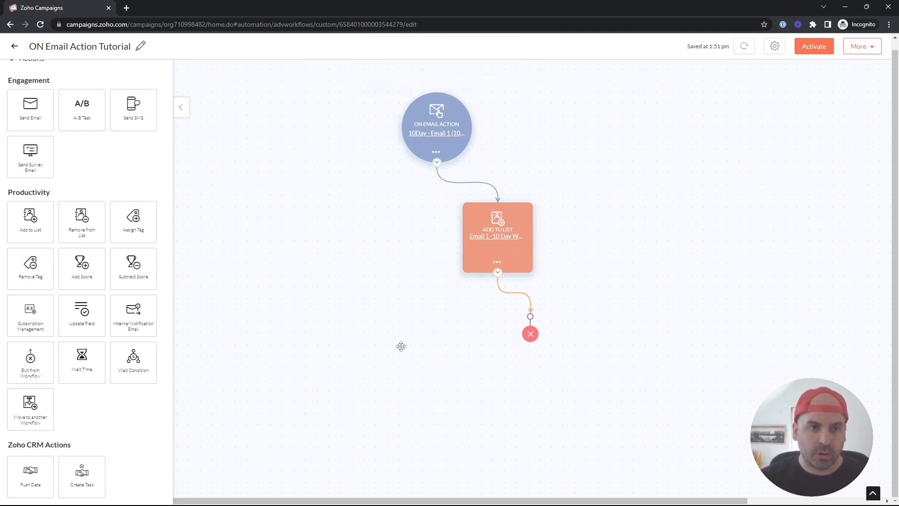
mouse_move(438, 136)
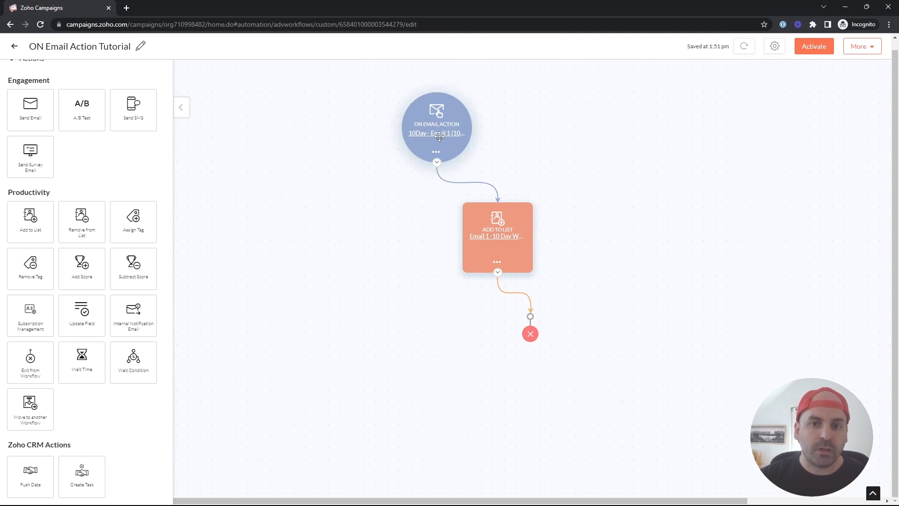
- Reopen the ON EMAIL ACTION trigger node's settings dialog
click(181, 107)
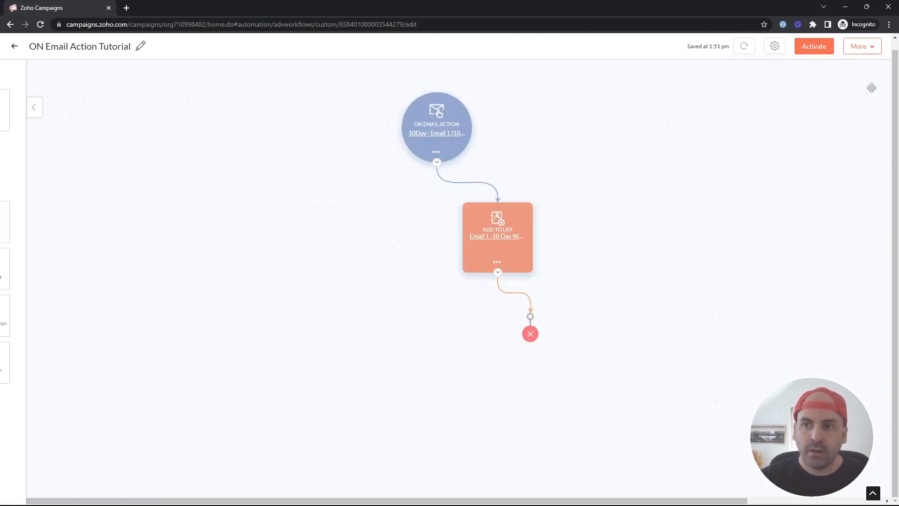
click(436, 133)
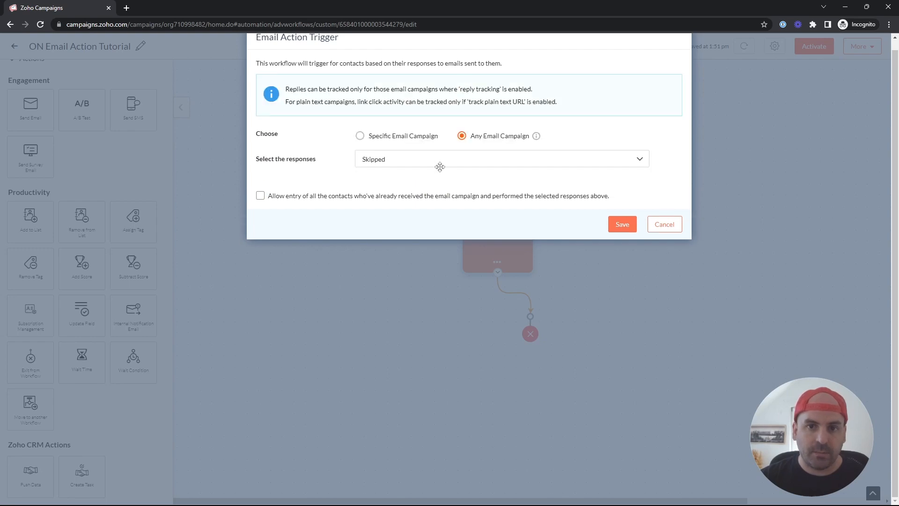
- Review the response options (Delivered, Opened, Replied, surveys) and cancel without changes
click(502, 158)
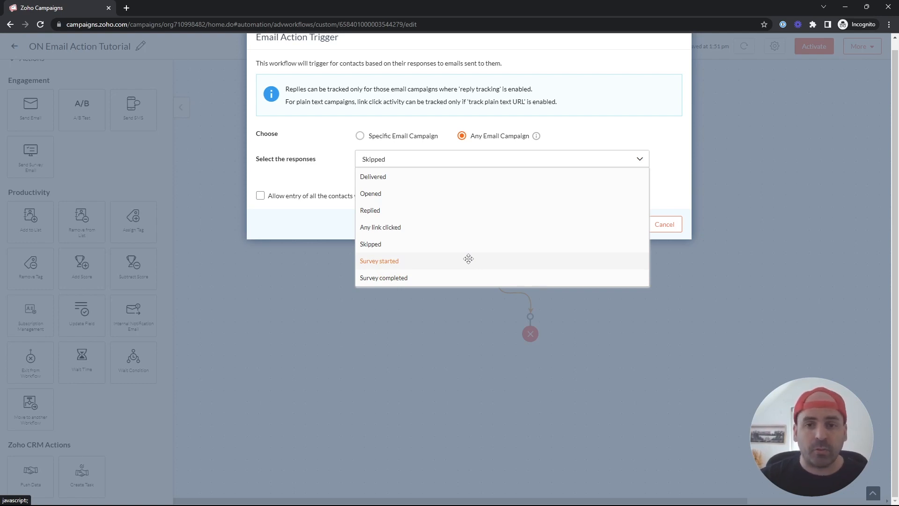
mouse_move(446, 268)
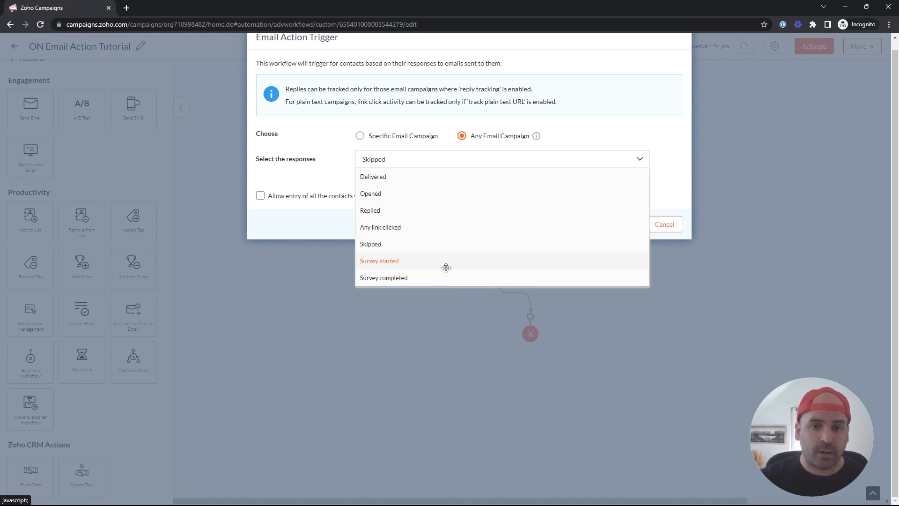
mouse_move(435, 283)
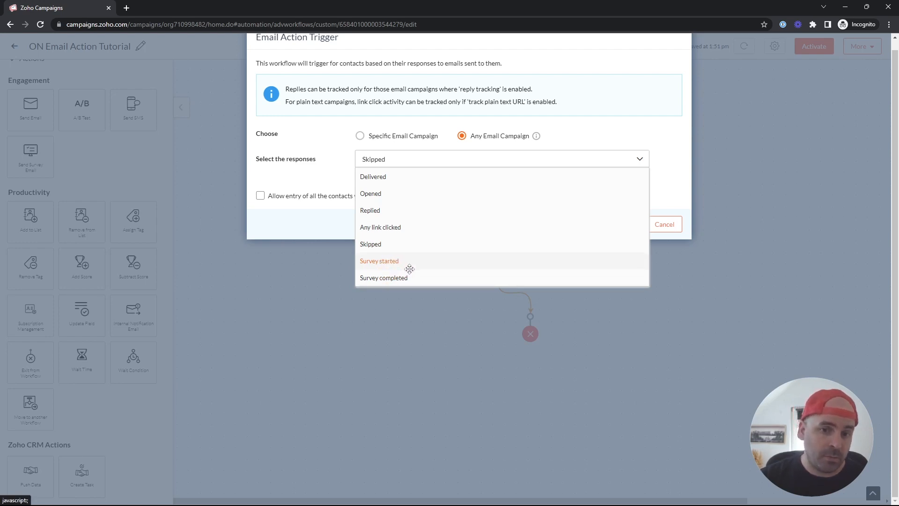
mouse_move(402, 285)
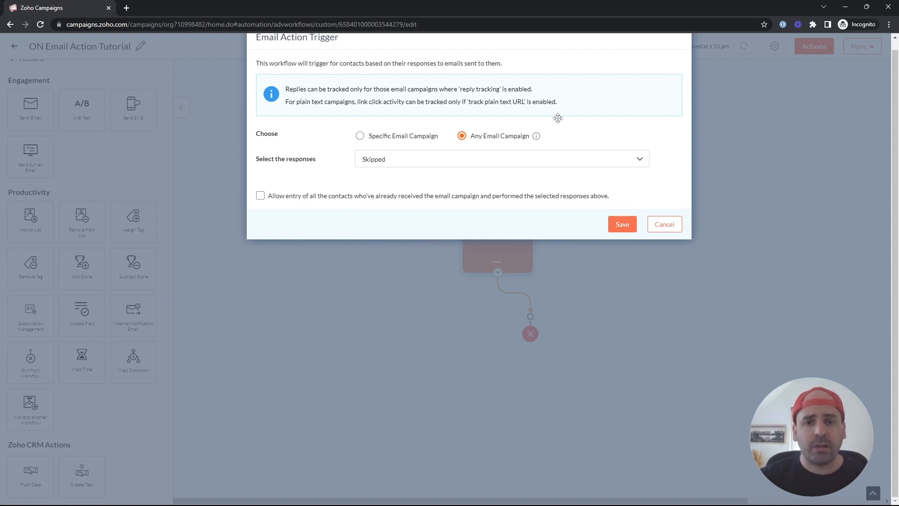
click(622, 223)
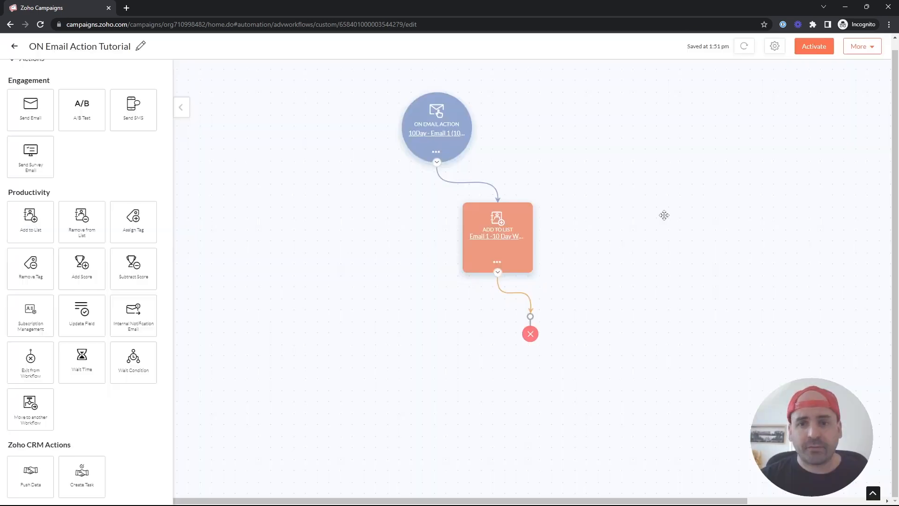
mouse_move(695, 296)
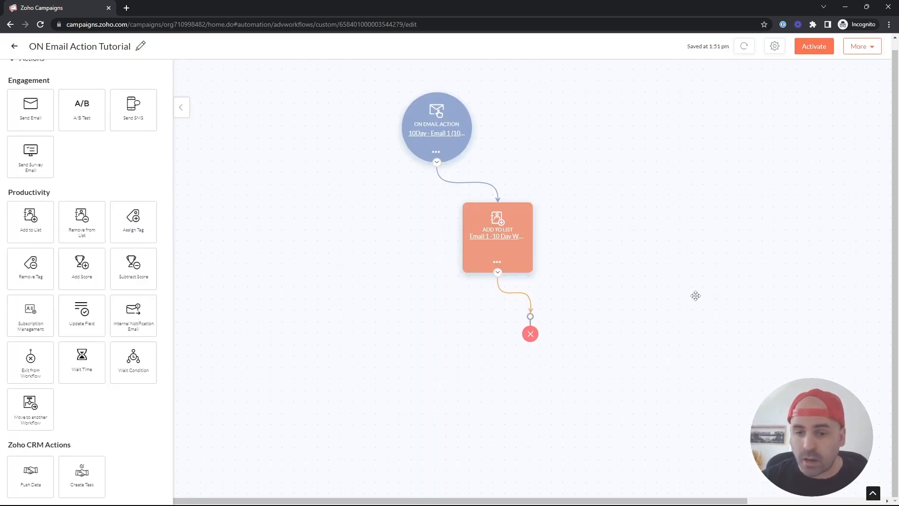